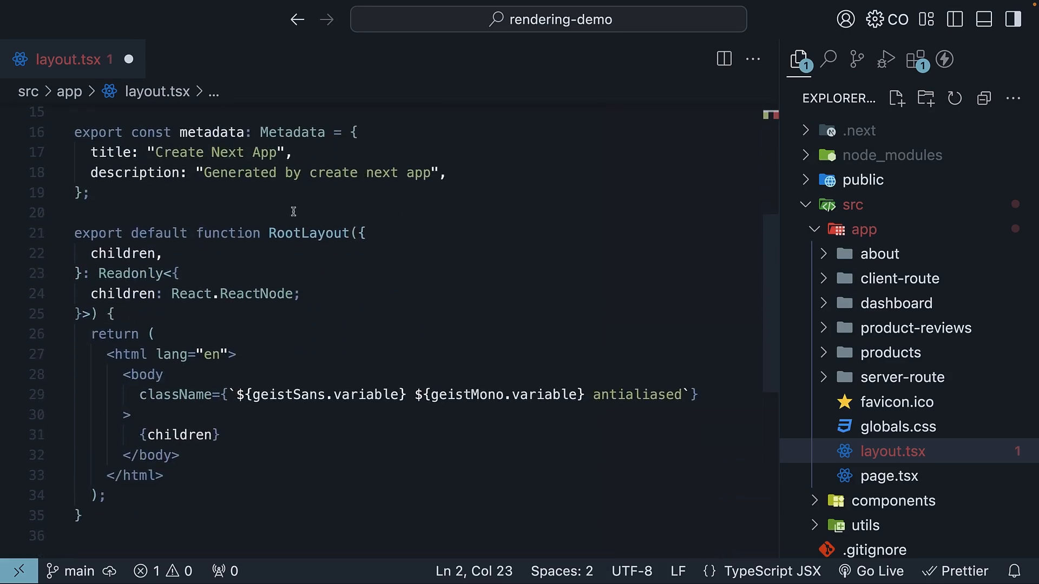
In layout.tsx, define a Theme type with primary and secondary strings and a defaultTheme object.
{"action": "type", "text": "type"}
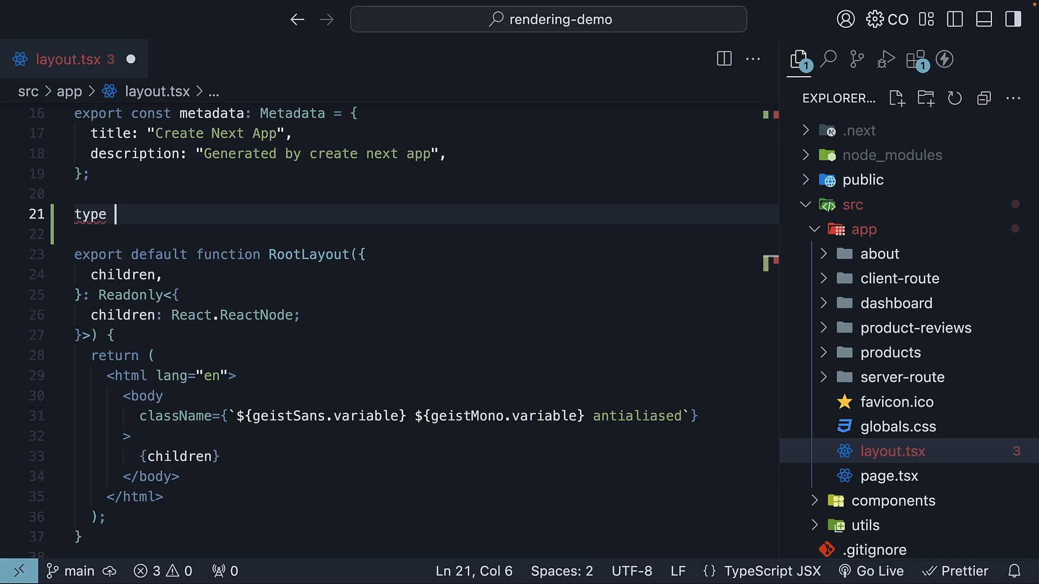
{"action": "type", "text": "Theme = {"}
{"action": "type", "text": "pri"}
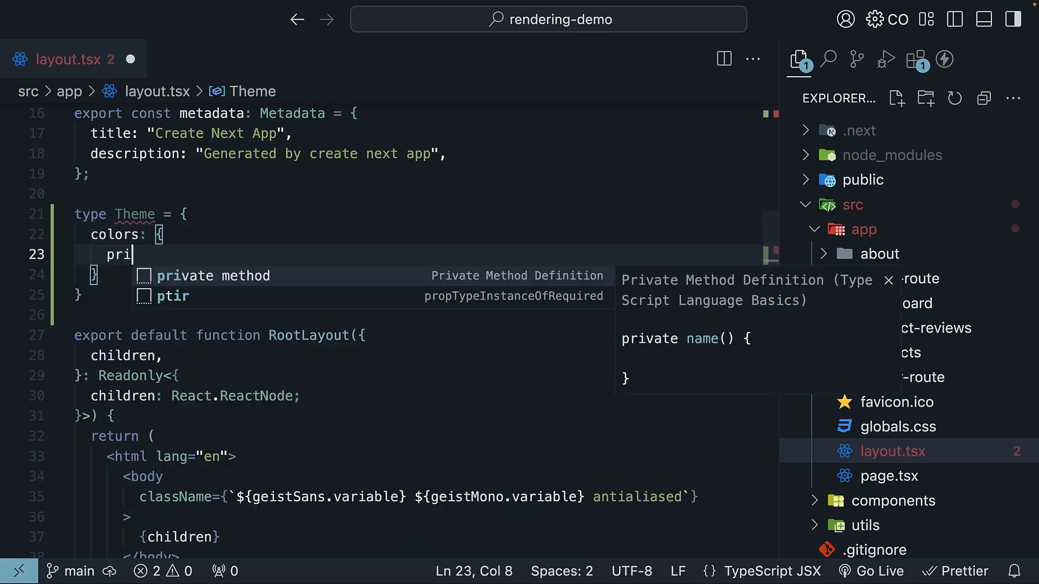
{"action": "type", "text": "mary: string"}
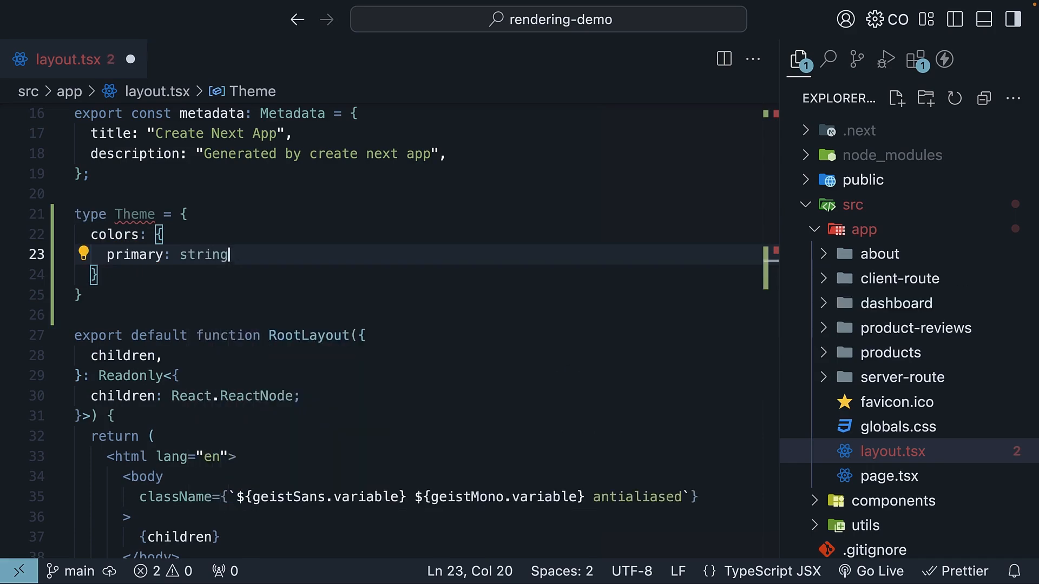
{"action": "type", "text": "secondary: string;"}
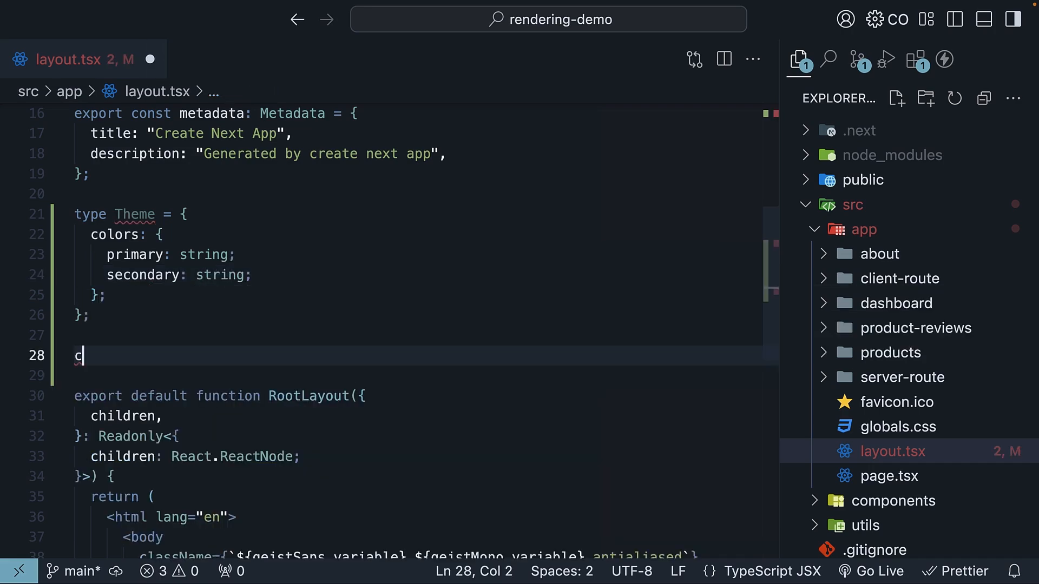
{"action": "type", "text": "onst defa"}
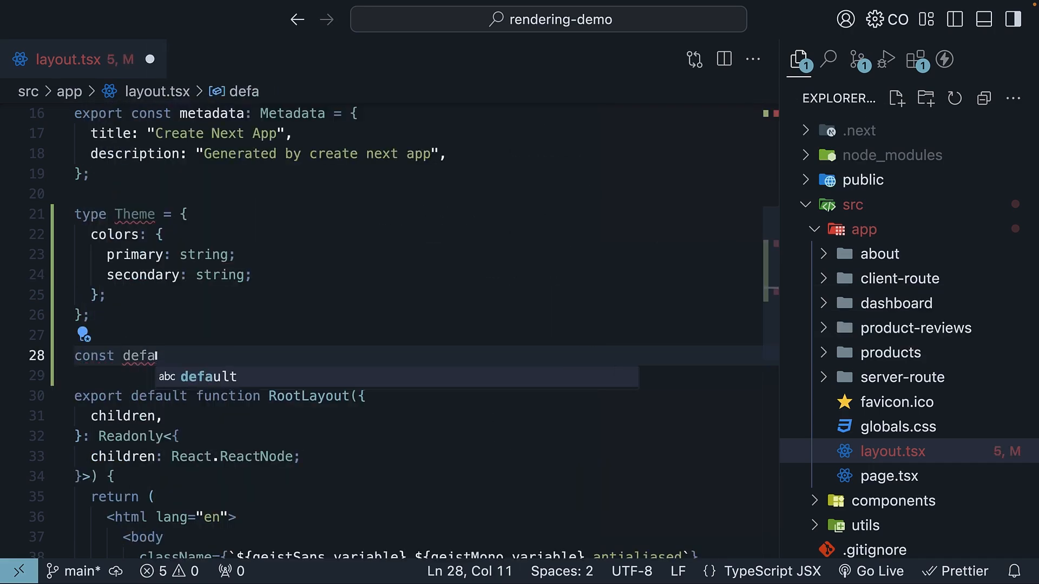
{"action": "type", "text": "ultTheme: Theme = {"}
{"action": "type", "text": "primary: \""}
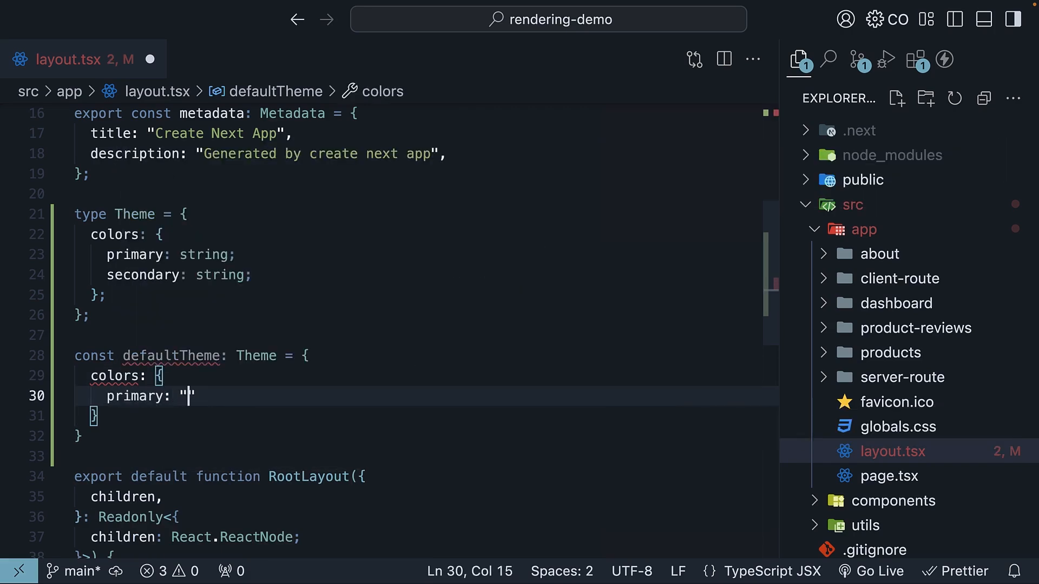
{"action": "type", "text": "secondary: \"#6c757d\","}
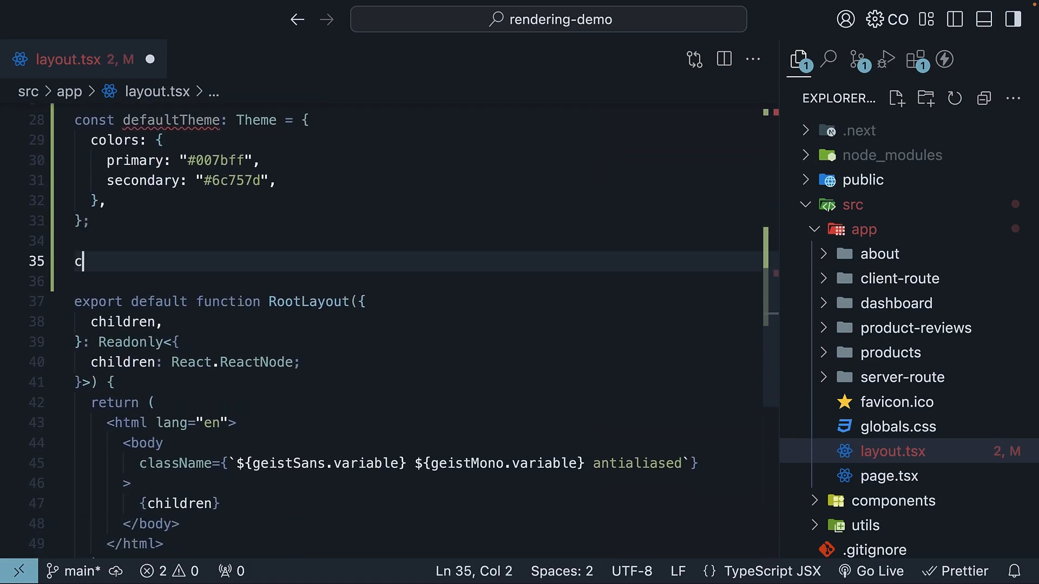
Create ThemeContext from defaultTheme and wrap the body in <ThemeContext.Provider value={defaultTheme}>.
{"action": "type", "text": "onst Them"}
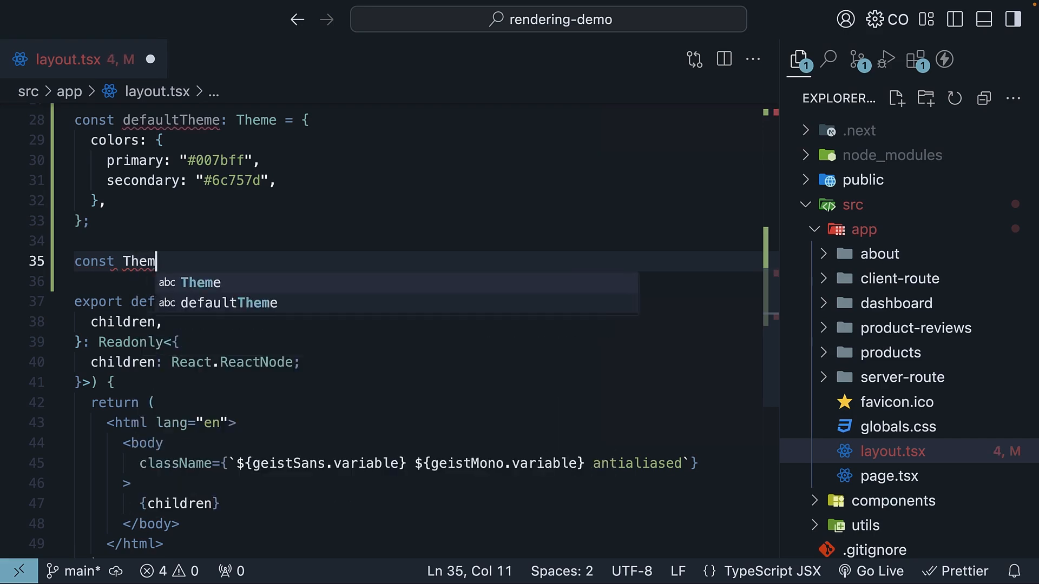
{"action": "type", "text": "eContext = createContext<Theme>"}
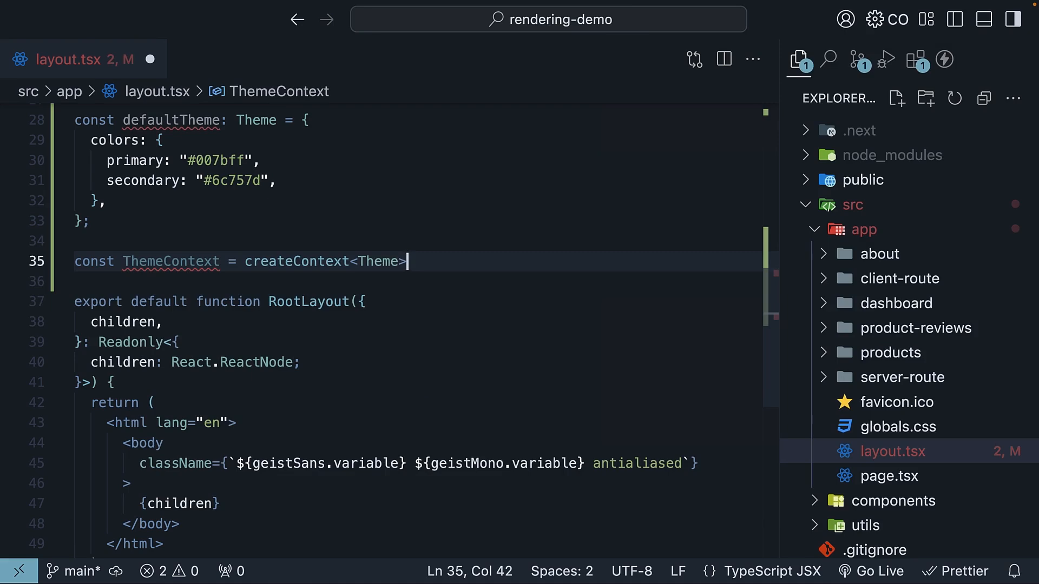
{"action": "type", "text": "(defaultTheme);"}
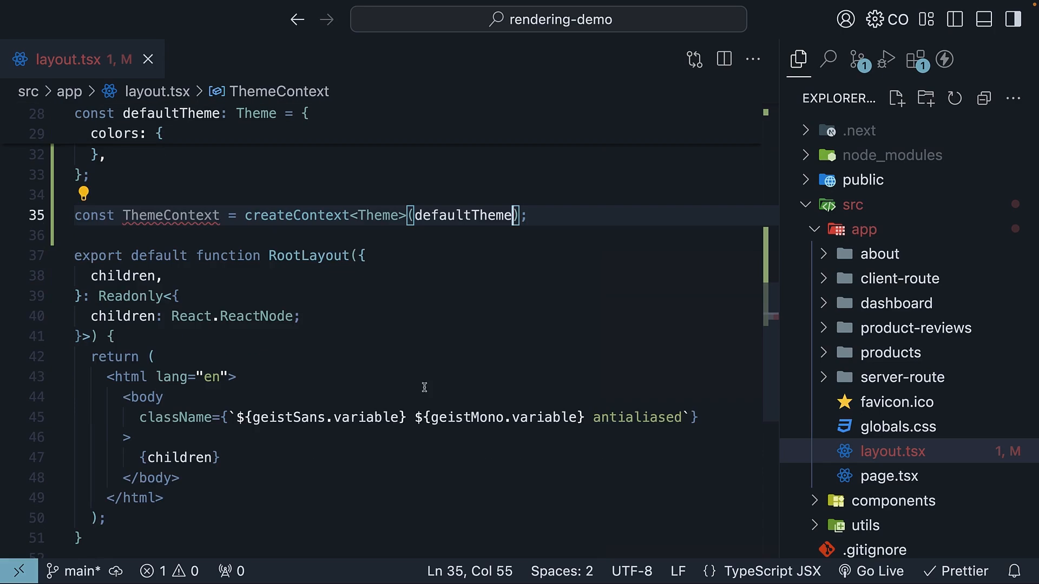
{"action": "mouse_move", "coordinate": [286, 375]}
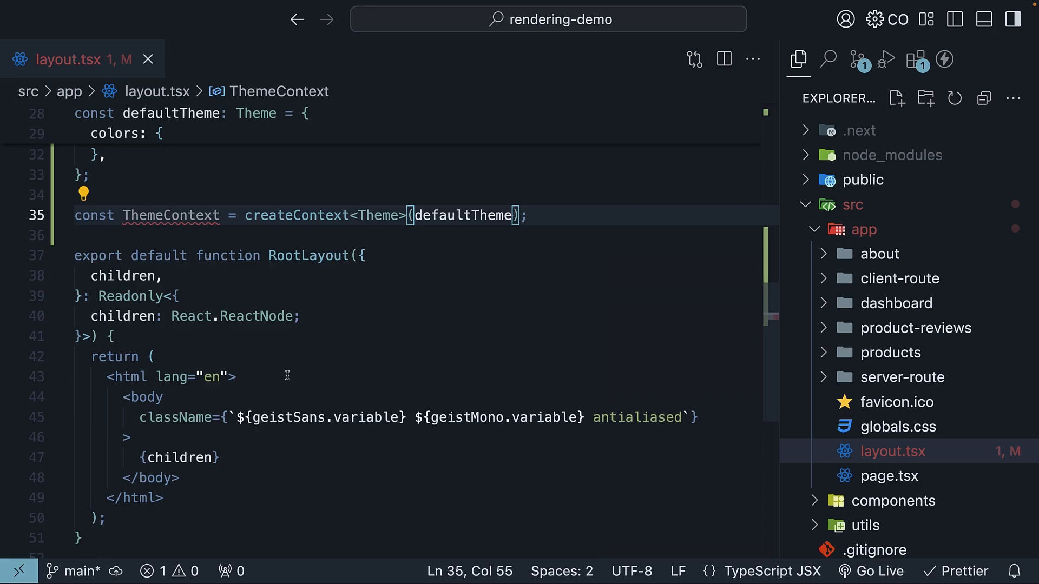
{"action": "type", "text": "<ThemeContext"}
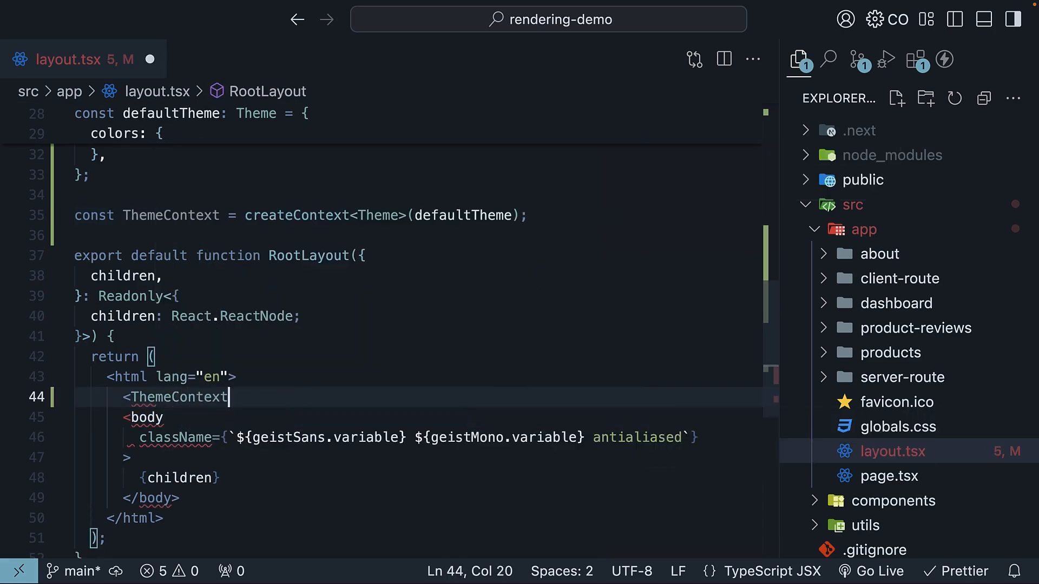
{"action": "type", "text": ".Provider"}
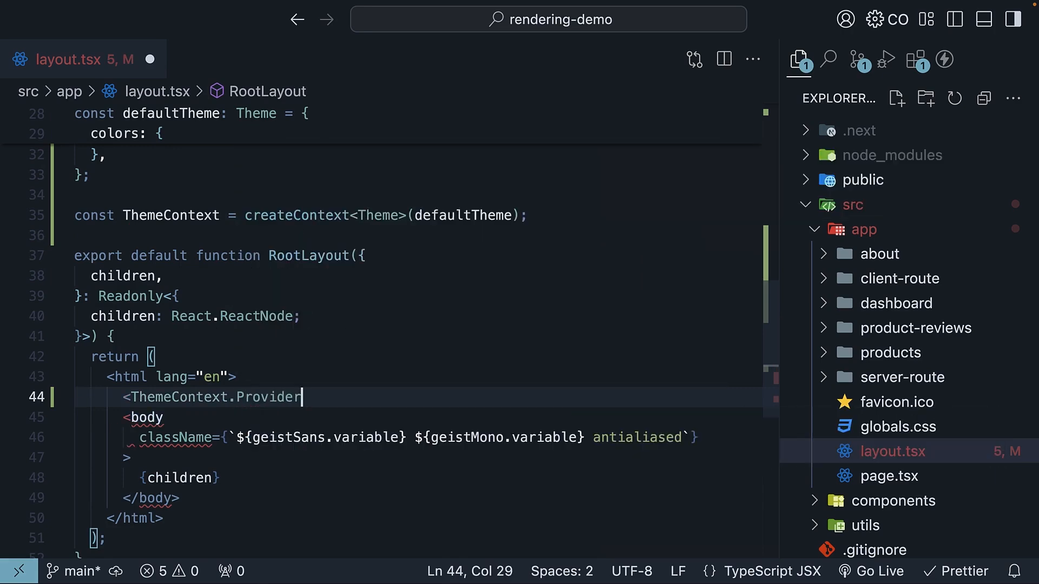
{"action": "type", "text": "value={}"}
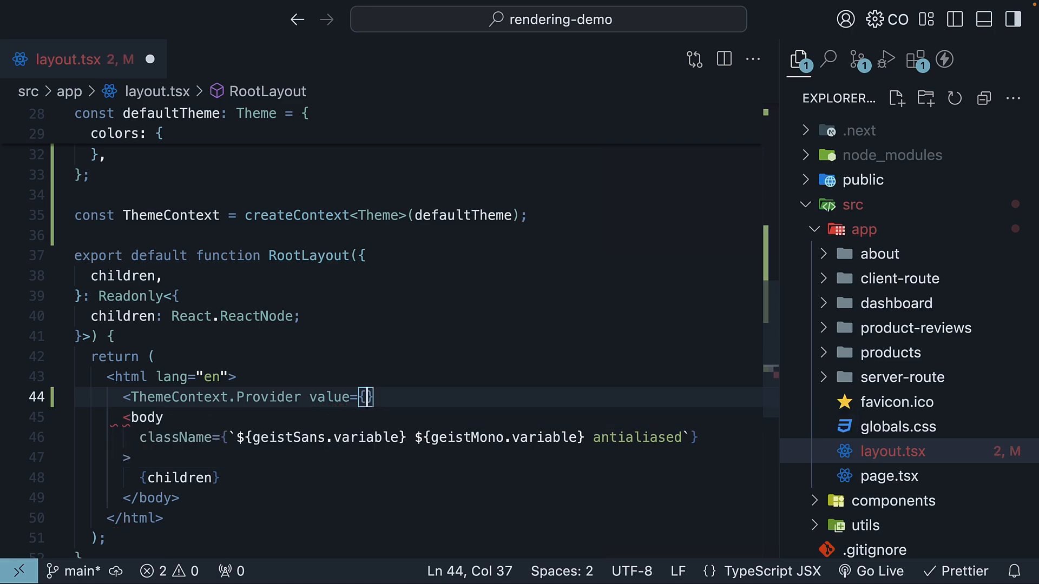
{"action": "type", "text": "defaultTheme"}
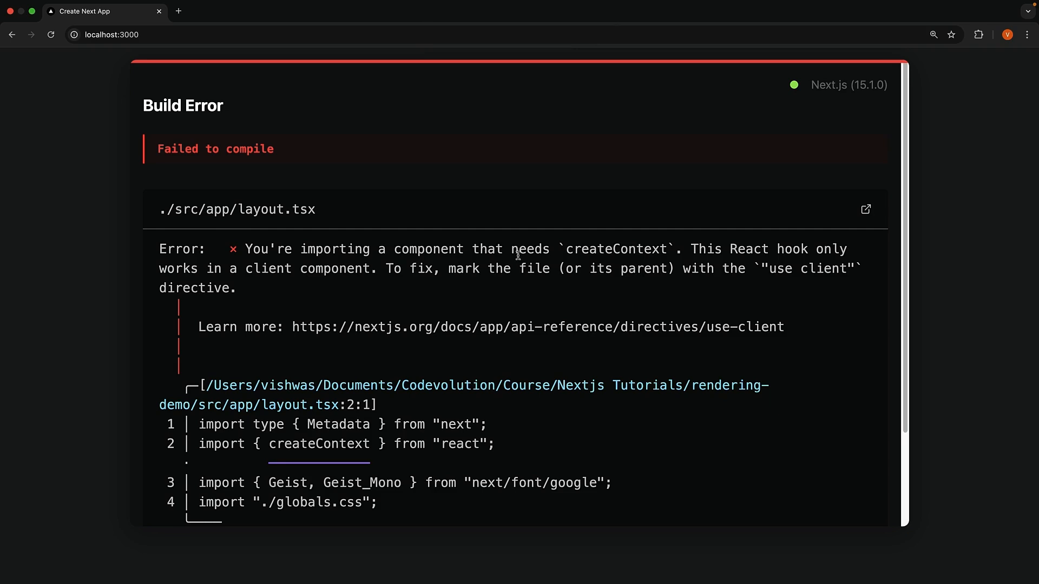
{"action": "mouse_move", "coordinate": [628, 252]}
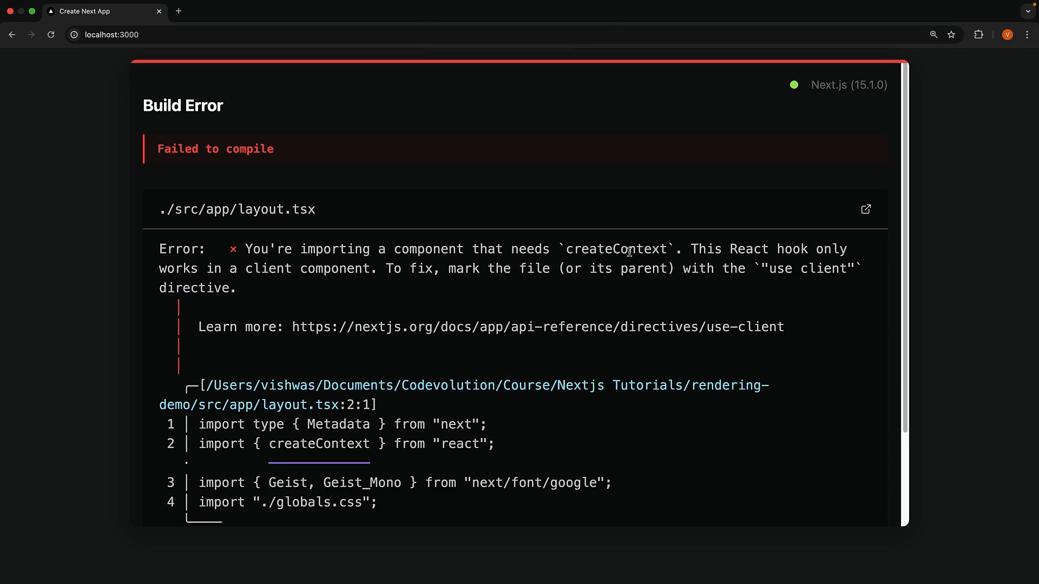
{"action": "mouse_move", "coordinate": [356, 280]}
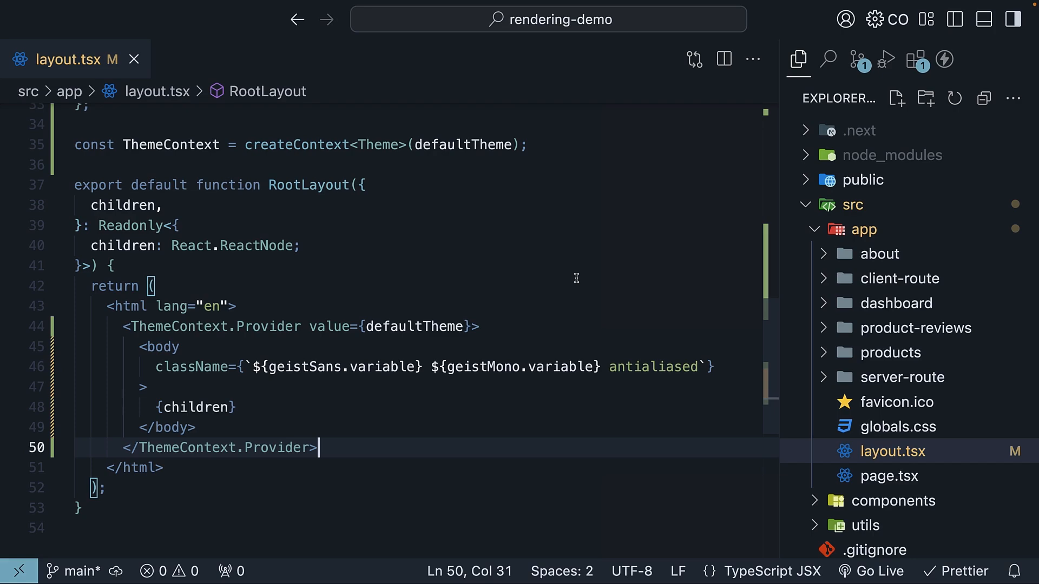
Create components/theme-provider.tsx and select the ThemeProvider component name.
{"action": "scroll", "scroll_direction": "down", "scroll_amount": 3}
{"action": "type", "text": "theme-rp"}
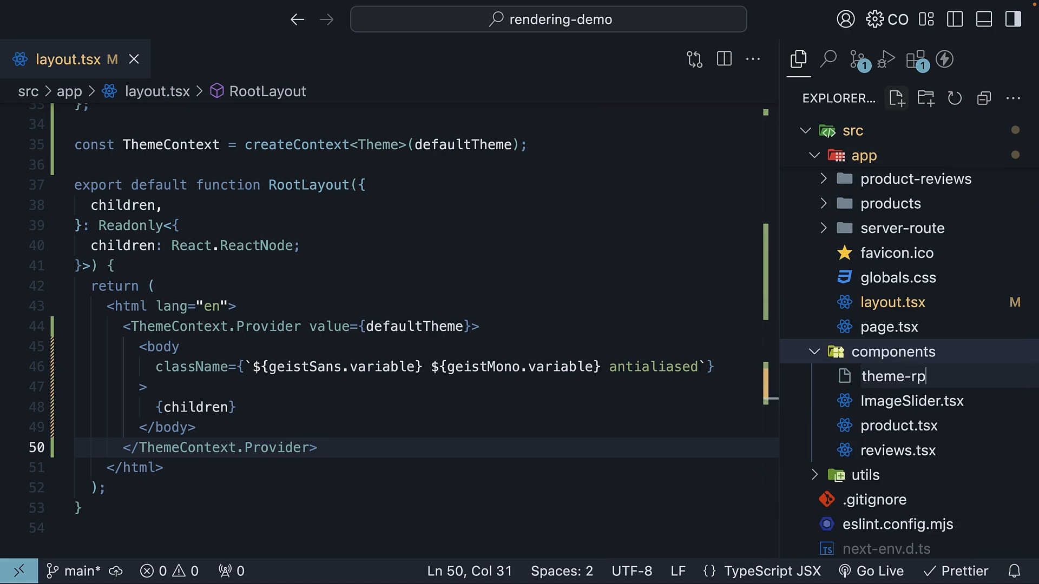
{"action": "type", "text": "ovider.tsx"}
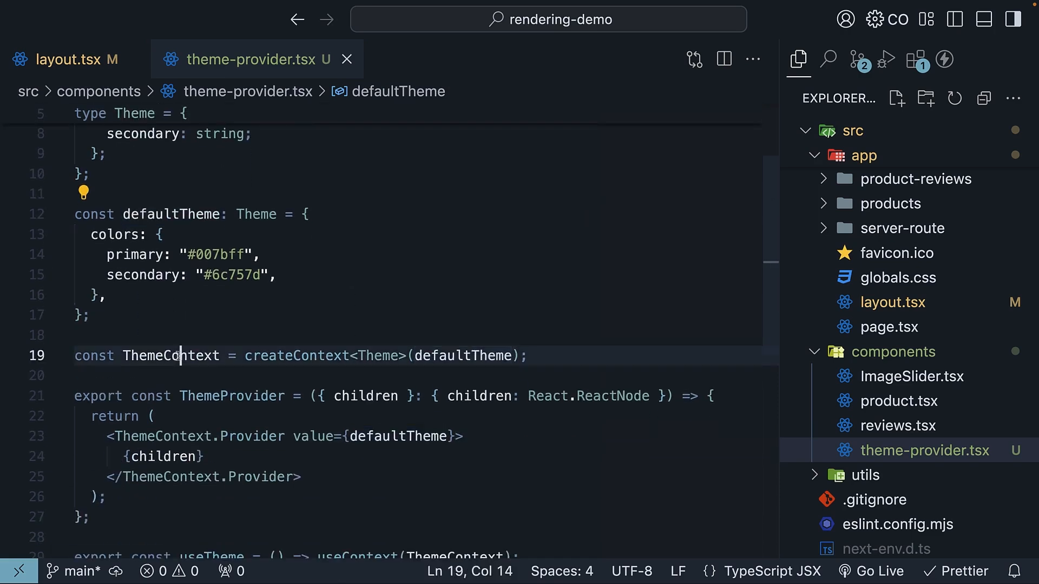
{"action": "double_click", "coordinate": [171, 356]}
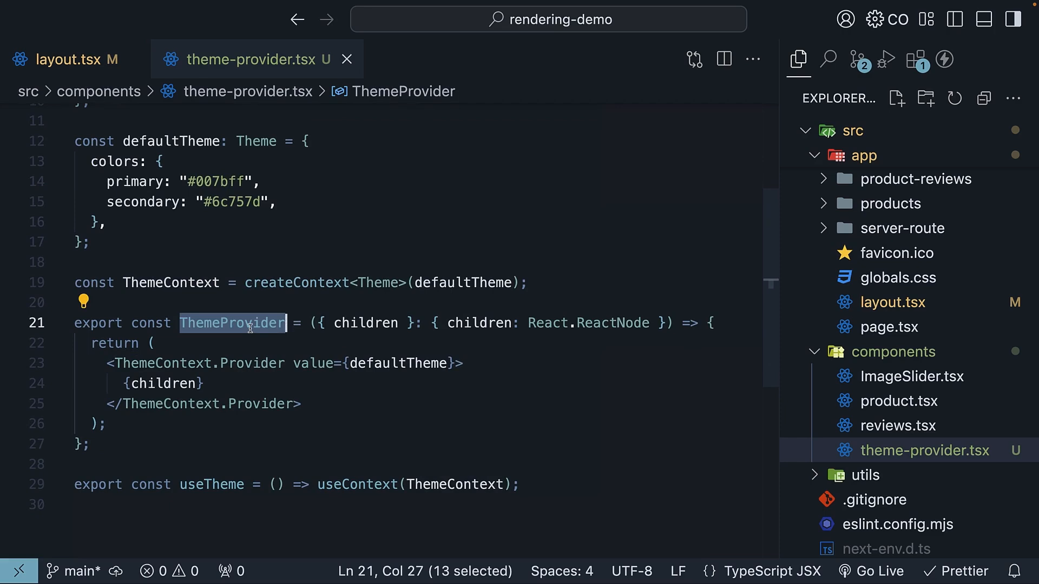
{"action": "mouse_move", "coordinate": [349, 386]}
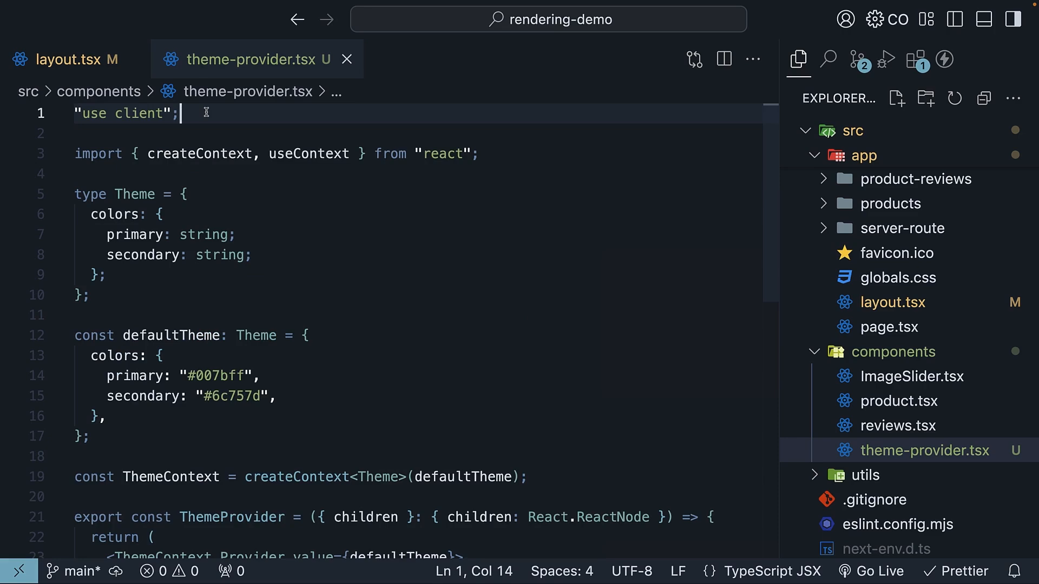
Open app/layout.tsx in the editor.
{"action": "left_click", "coordinate": [66, 59]}
{"action": "type", "text": "import { ThemeProvider } from \"@/components/theme-provider\";"}
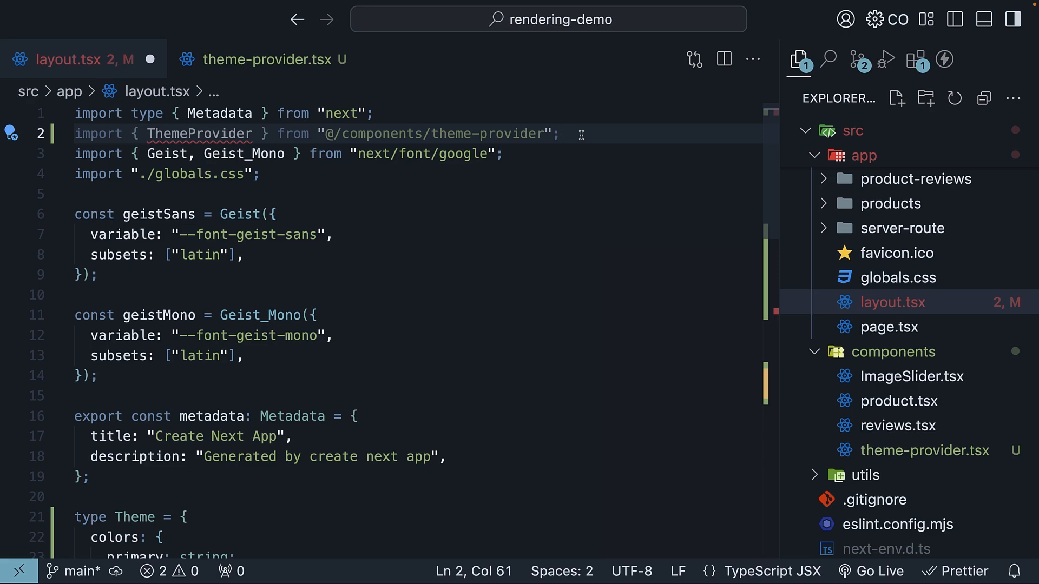
{"action": "mouse_move", "coordinate": [562, 145]}
{"action": "type", "text": "<ThemeProvider>"}
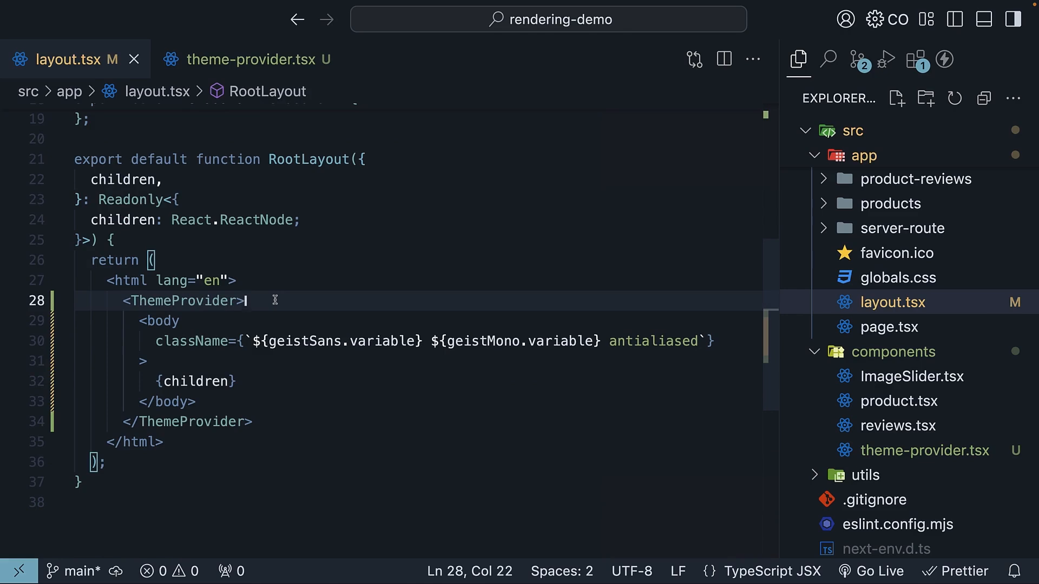
{"action": "mouse_move", "coordinate": [547, 265]}
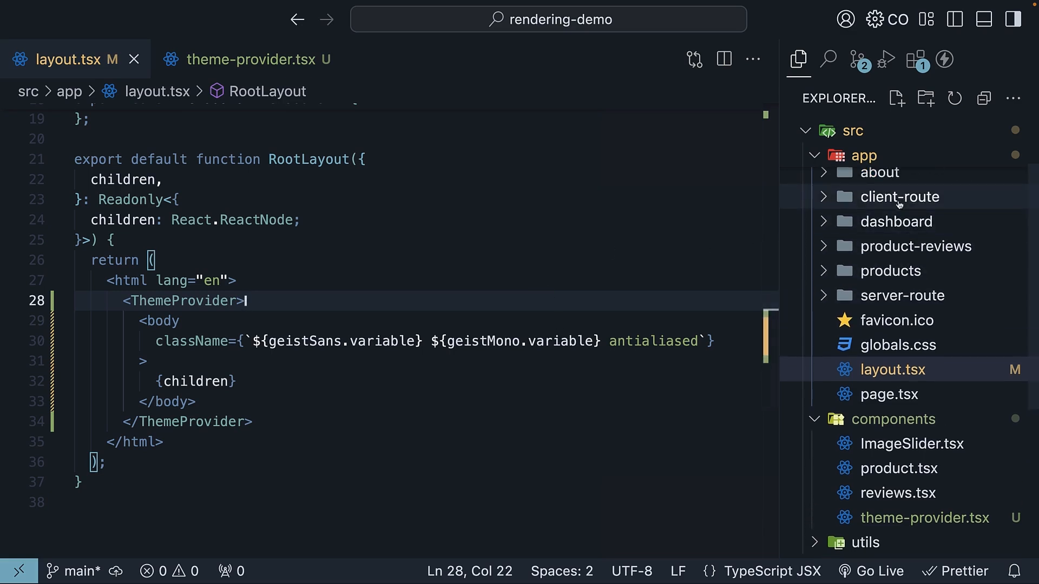
In app/client-route/page.tsx, import useTheme from @/components/theme-provider and call it.
{"action": "left_click", "coordinate": [899, 196]}
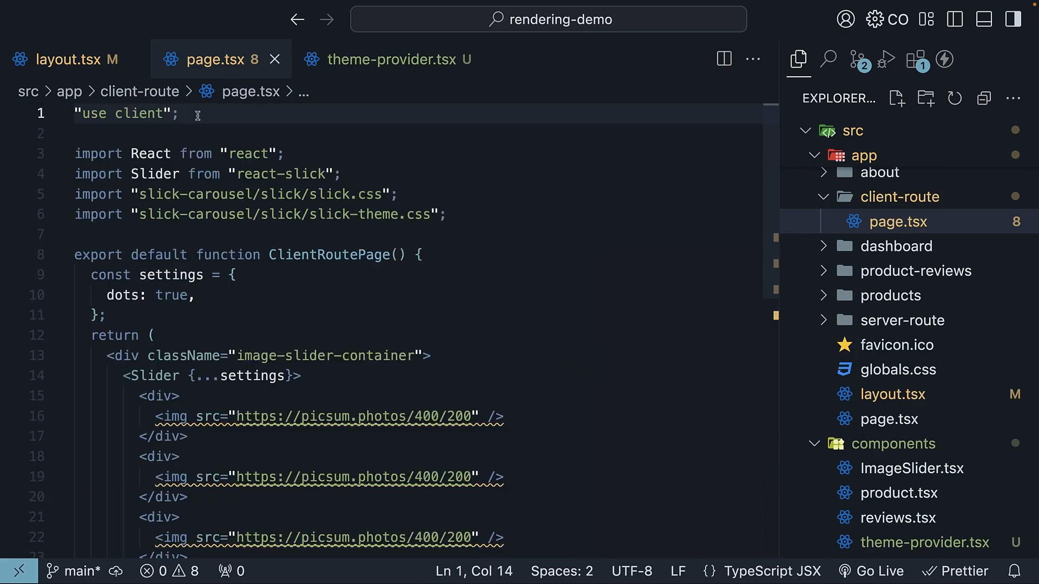
{"action": "type", "text": "imp"}
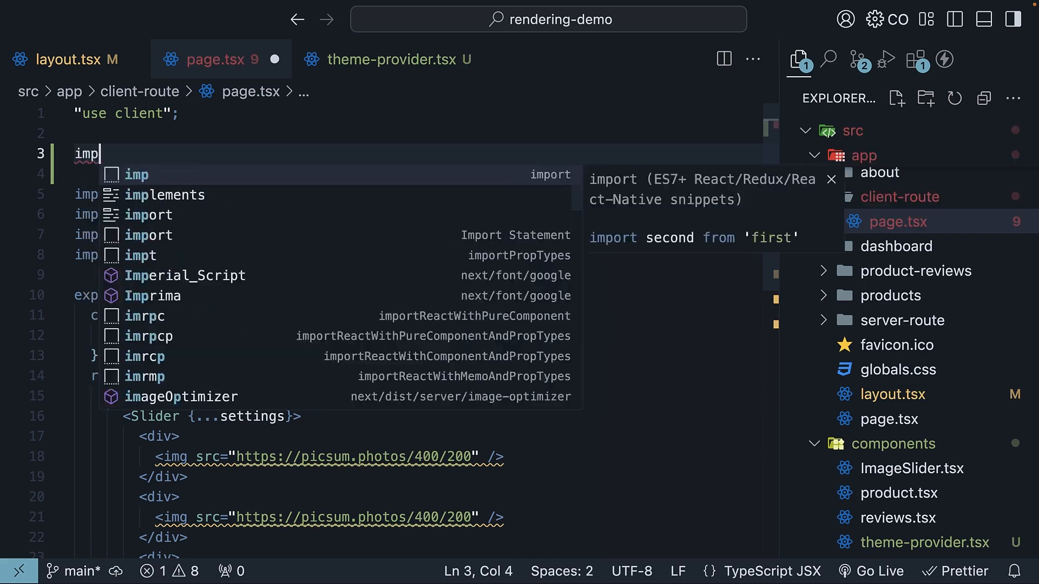
{"action": "type", "text": "import { useTheme } from \"@/components/theme-provider\";"}
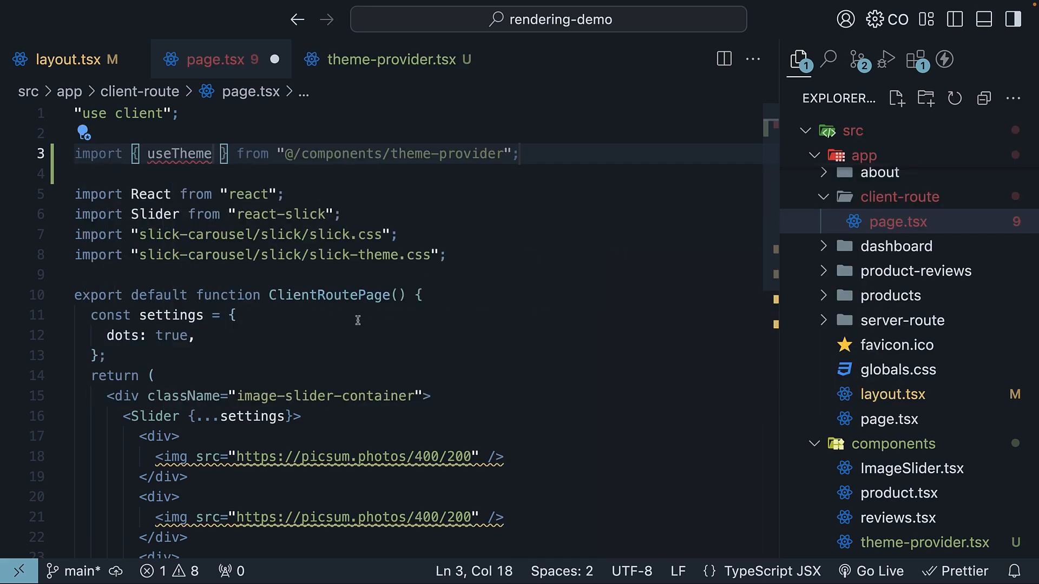
{"action": "type", "text": "const theme = useTheme("}
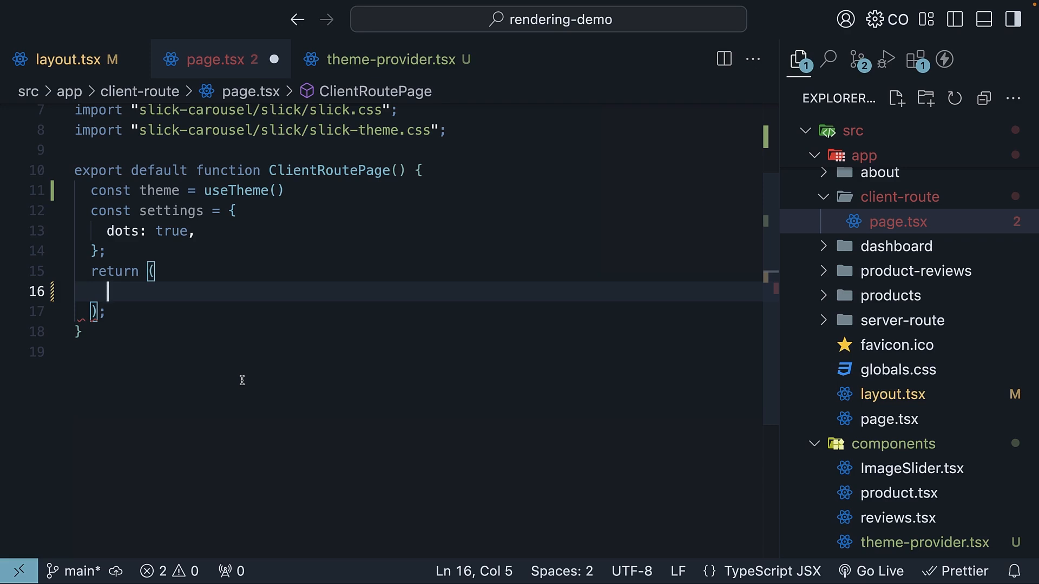
Render <h1>Client router page</h1> styled with the theme's secondary colour.
{"action": "type", "text": "<h1>Client router page</h1>"}
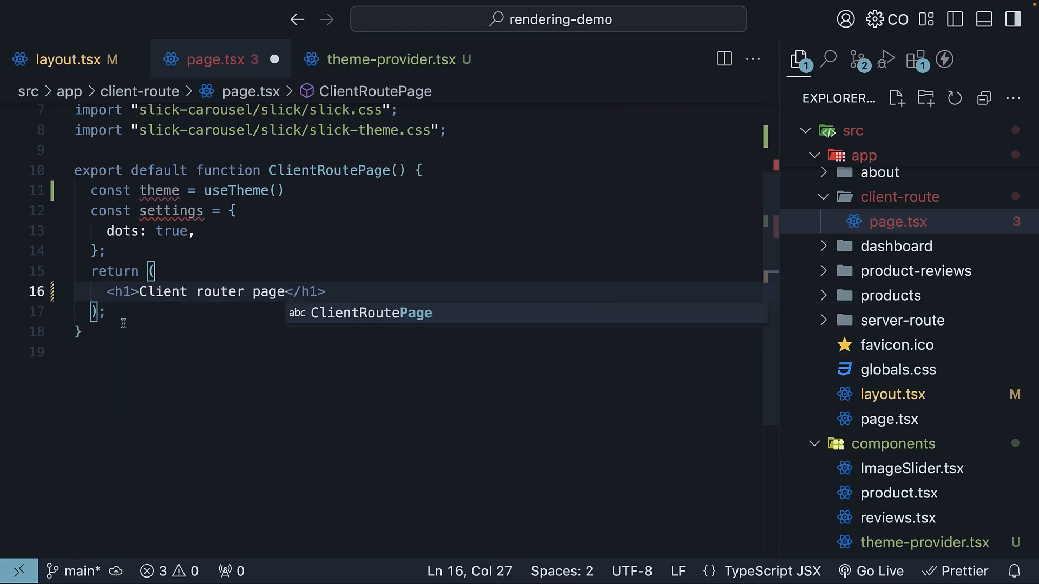
{"action": "type", "text": "style={}"}
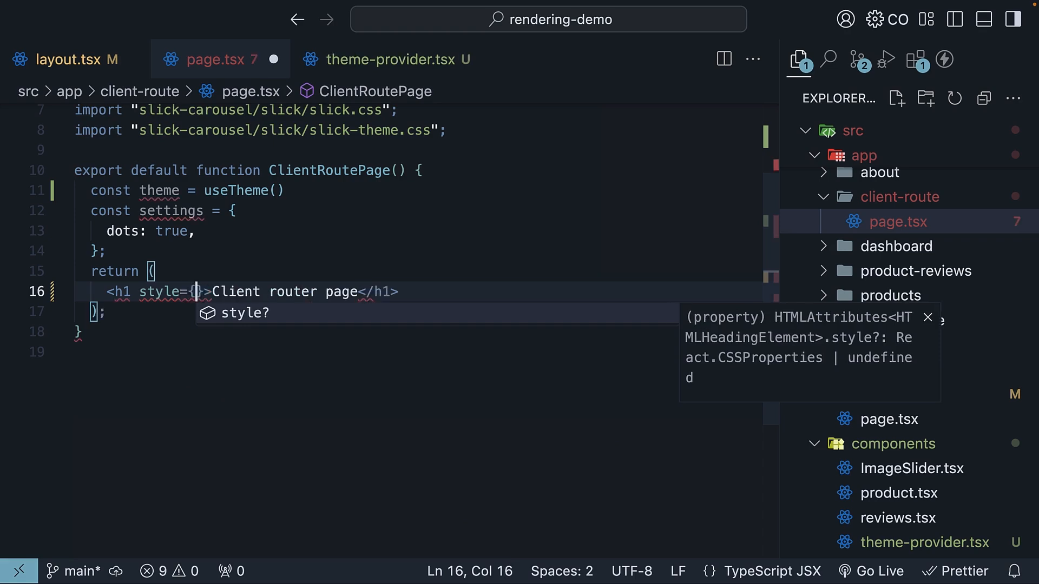
{"action": "type", "text": "color: theme.colors.primary }"}
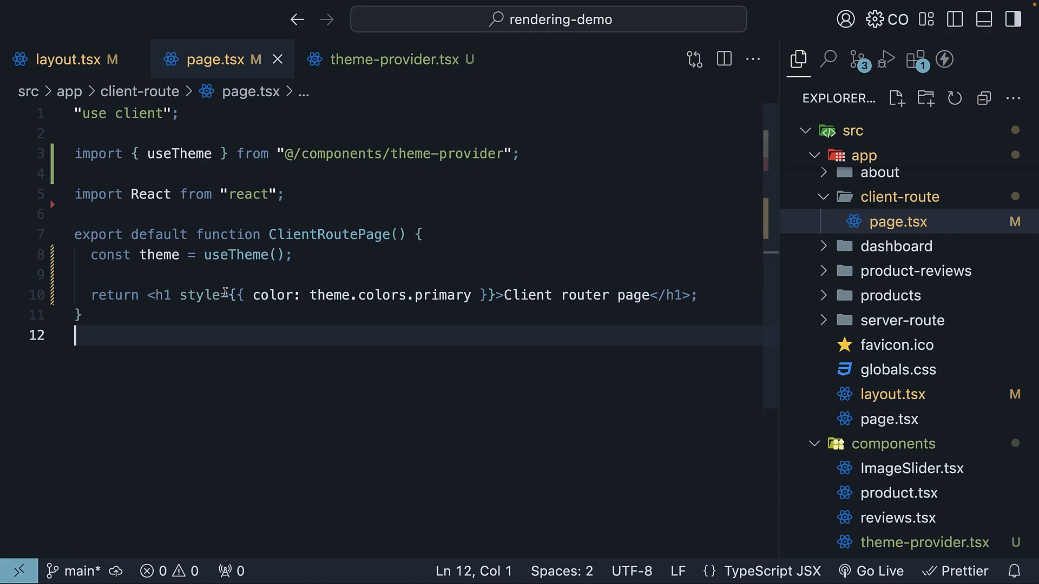
{"action": "type", "text": "secondary"}
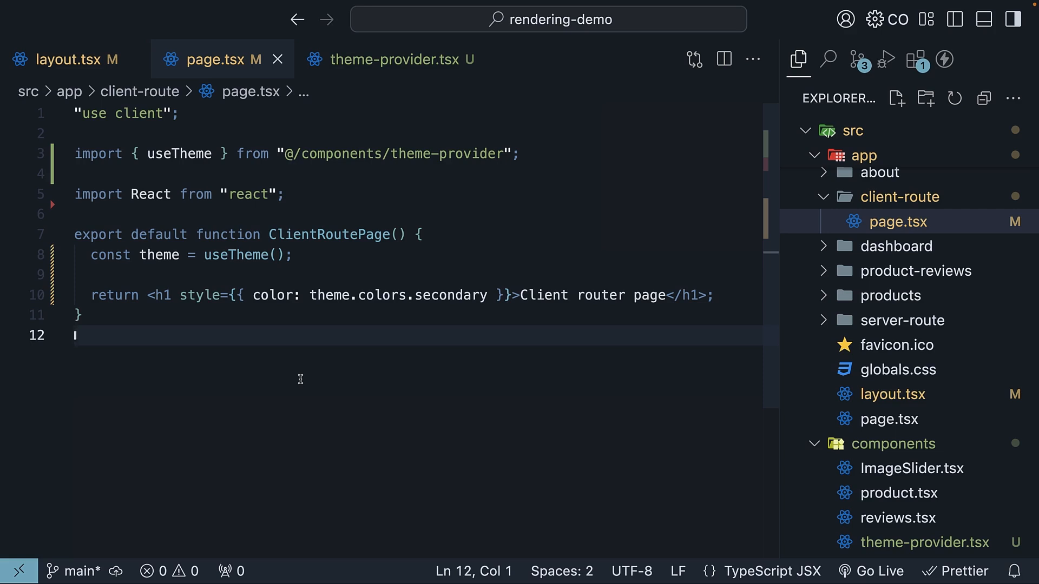
{"action": "mouse_move", "coordinate": [147, 151]}
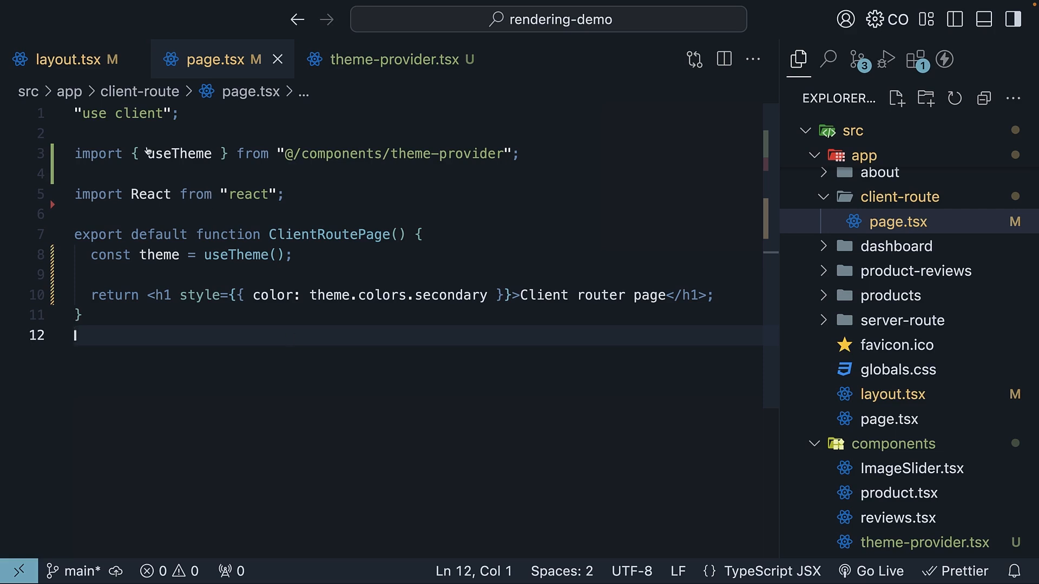
Review the ThemeProvider wrapping in layout.tsx, then switch to theme-provider.tsx.
{"action": "left_click", "coordinate": [66, 60]}
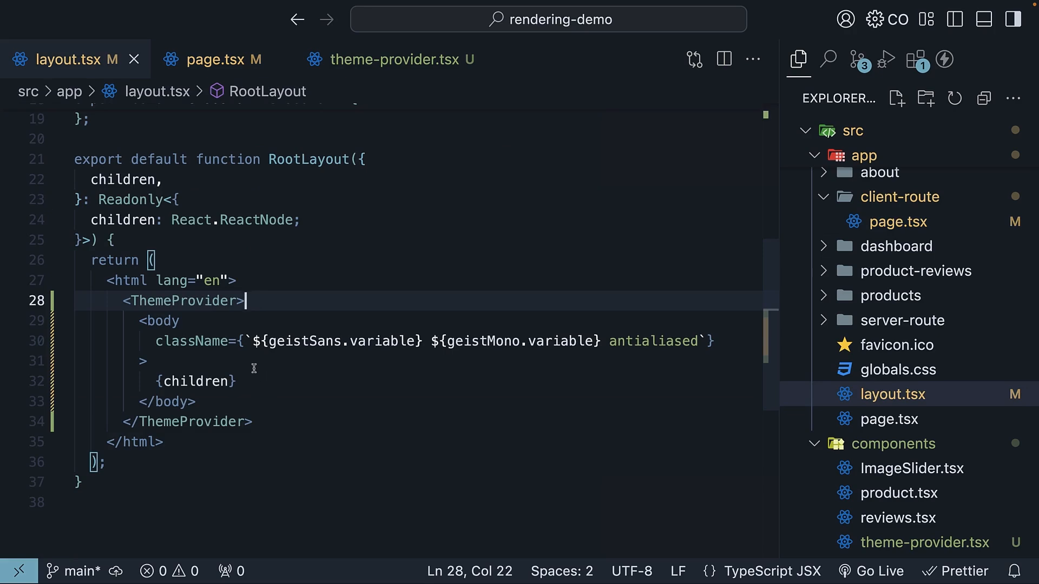
{"action": "double_click", "coordinate": [181, 301]}
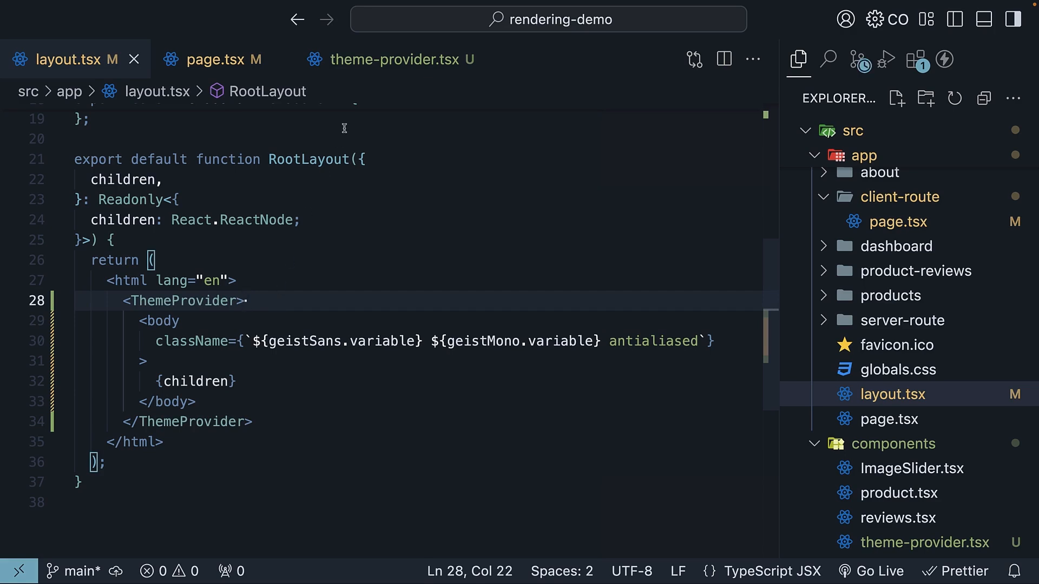
{"action": "left_click", "coordinate": [389, 59]}
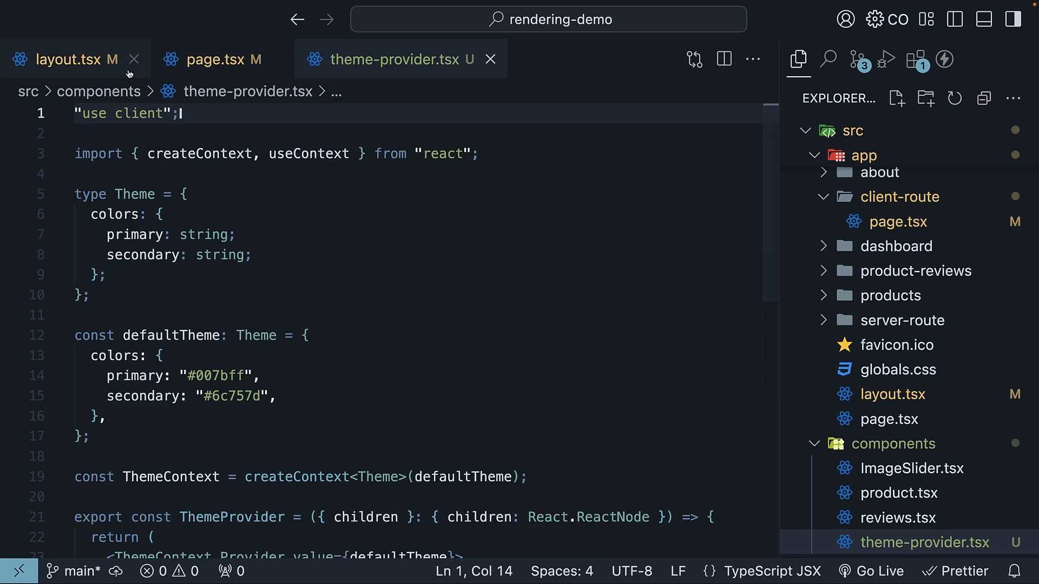
Glance at layout.tsx again, then return to theme-provider.tsx.
{"action": "left_click", "coordinate": [66, 59]}
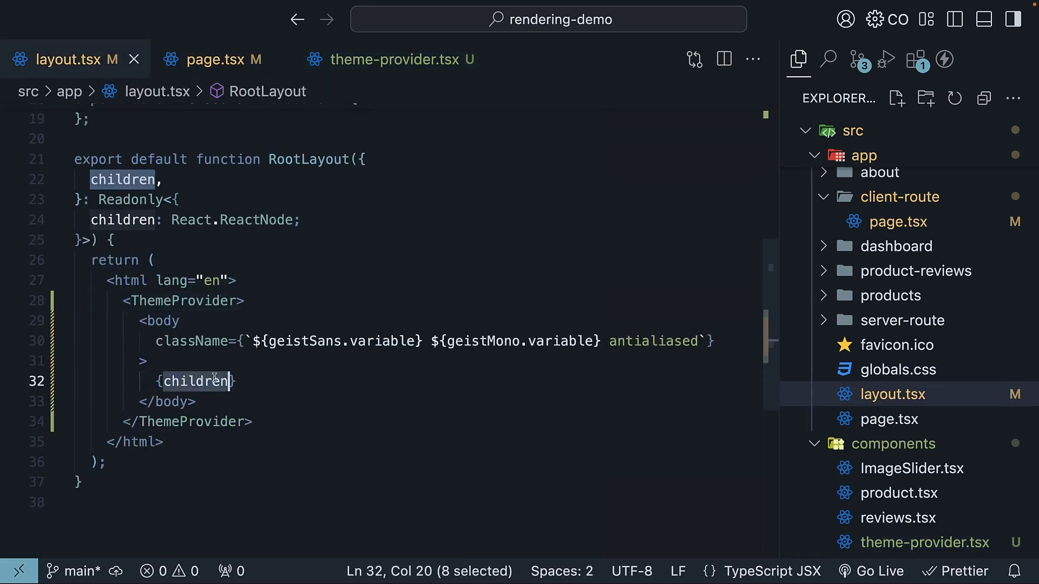
{"action": "left_click", "coordinate": [391, 59]}
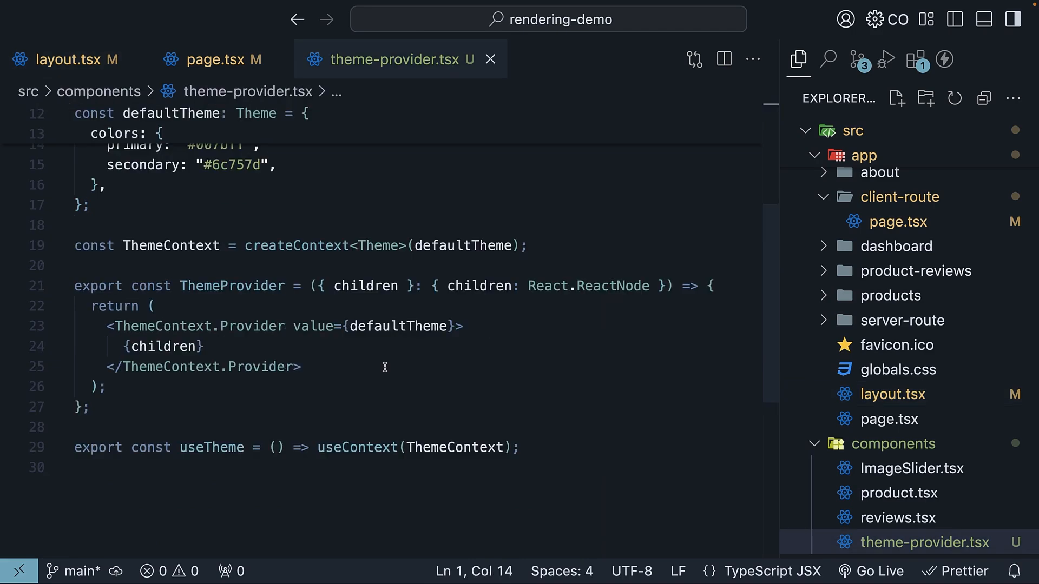
{"action": "mouse_move", "coordinate": [259, 334]}
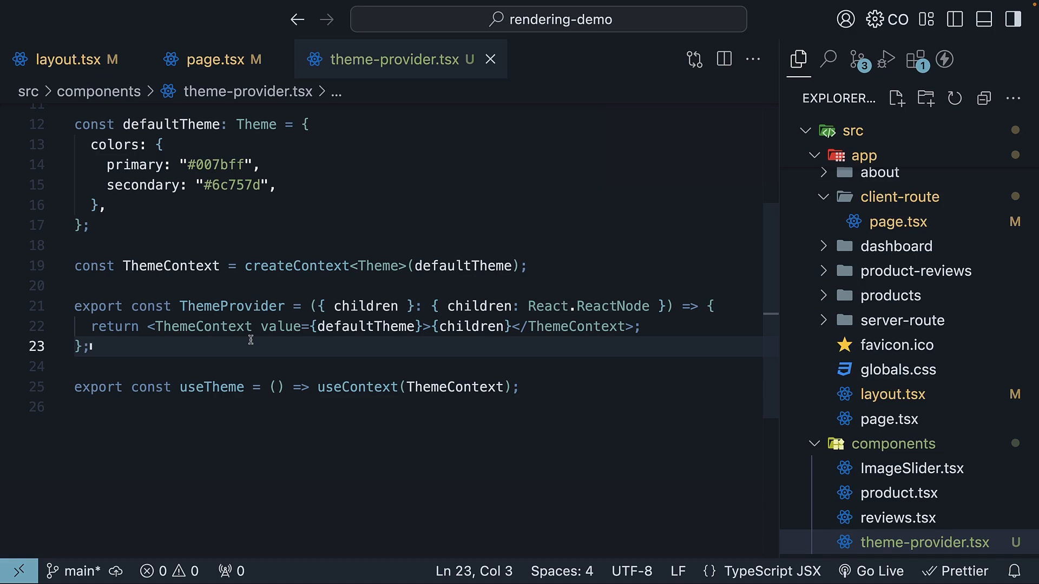
{"action": "mouse_move", "coordinate": [249, 346]}
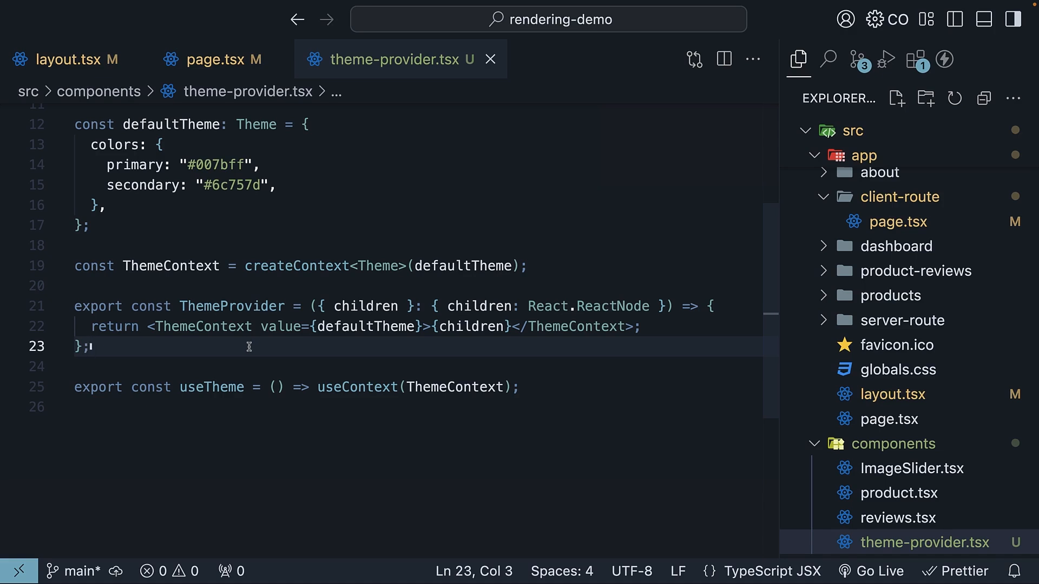